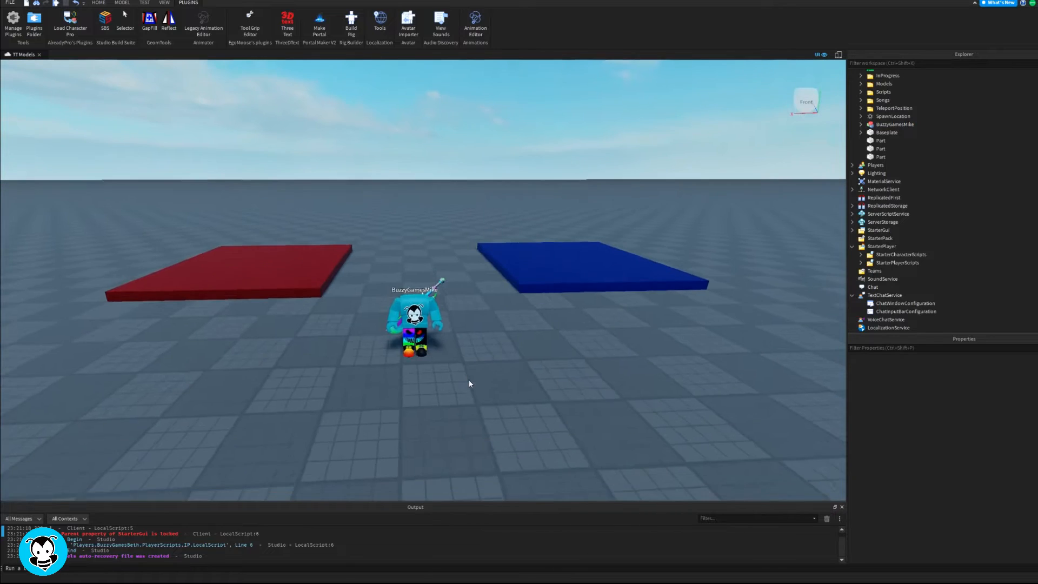
Expand the BuzzyGamesMike character model in the Explorer from the Home tab
click(99, 3)
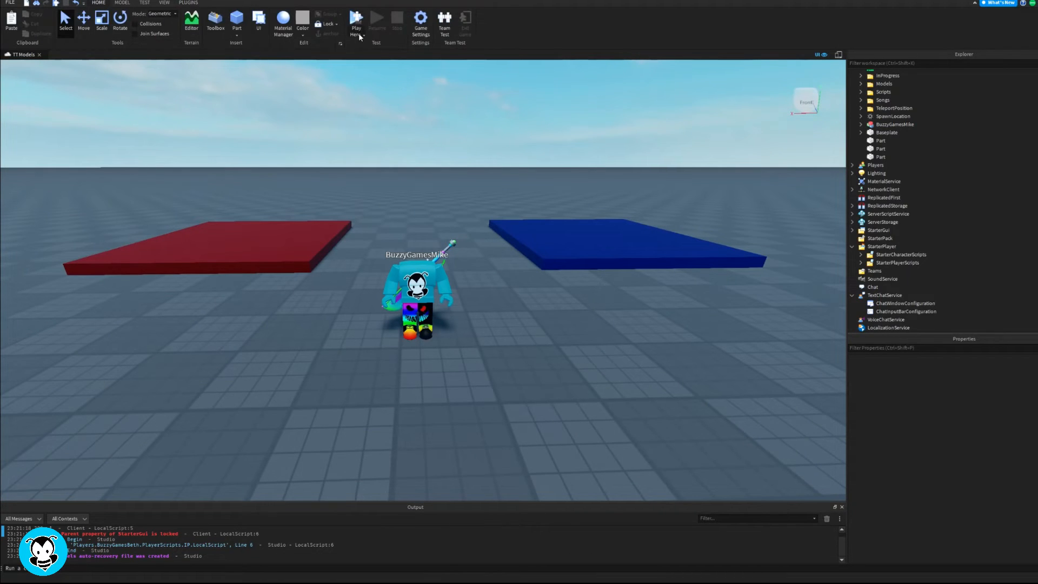
click(356, 19)
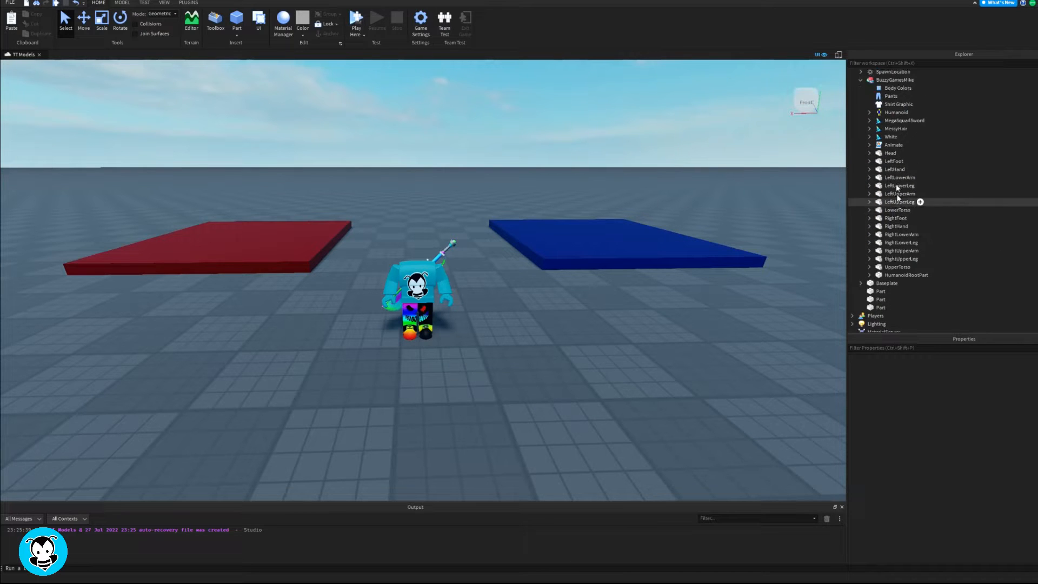
Give the head's Dialog the greeting prompt and 'Okay, goodbye!' line, then add a DialogChoice
click(890, 153)
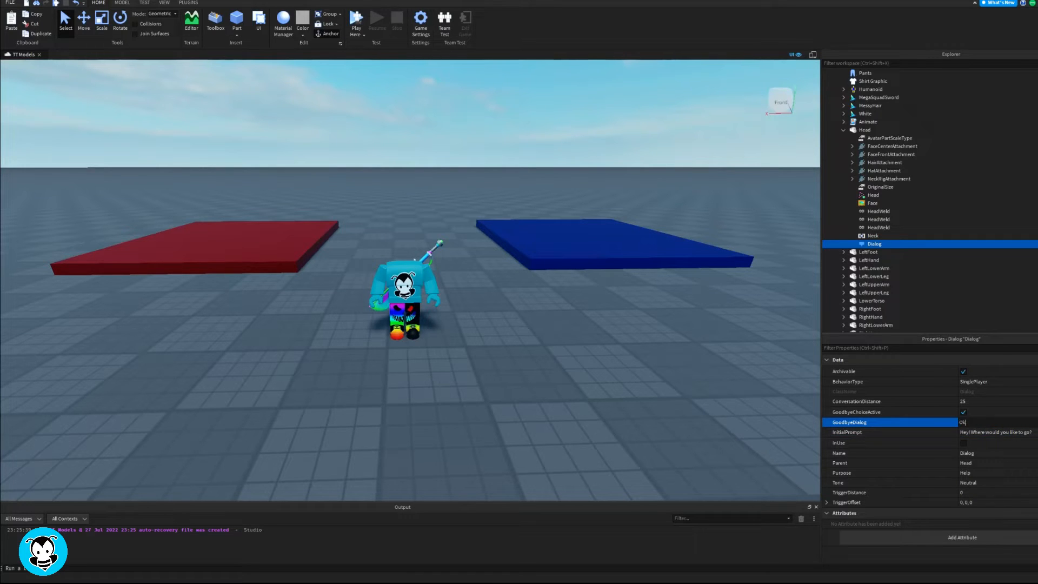
text(Okay,G)
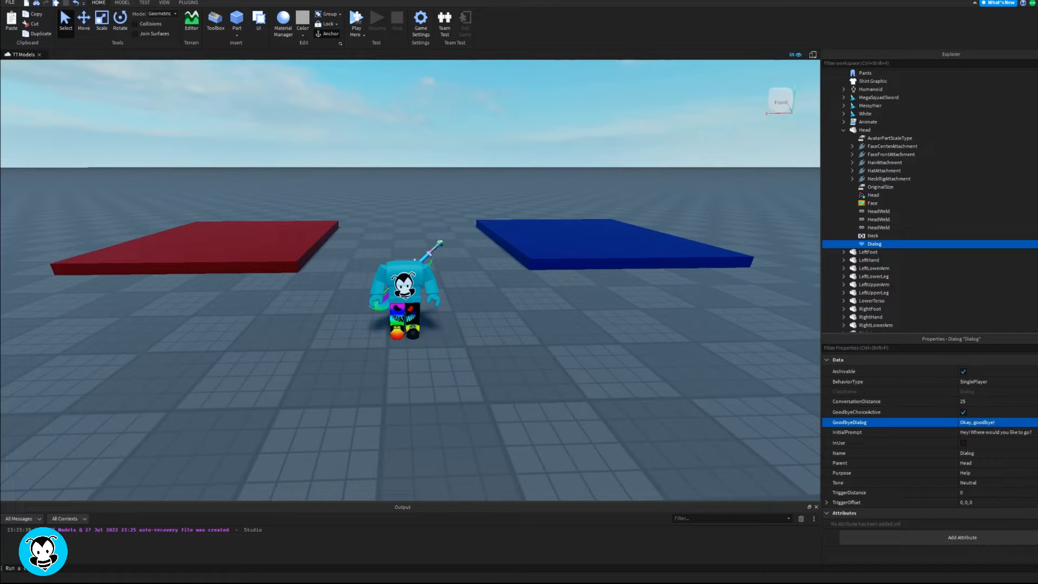
click(853, 243)
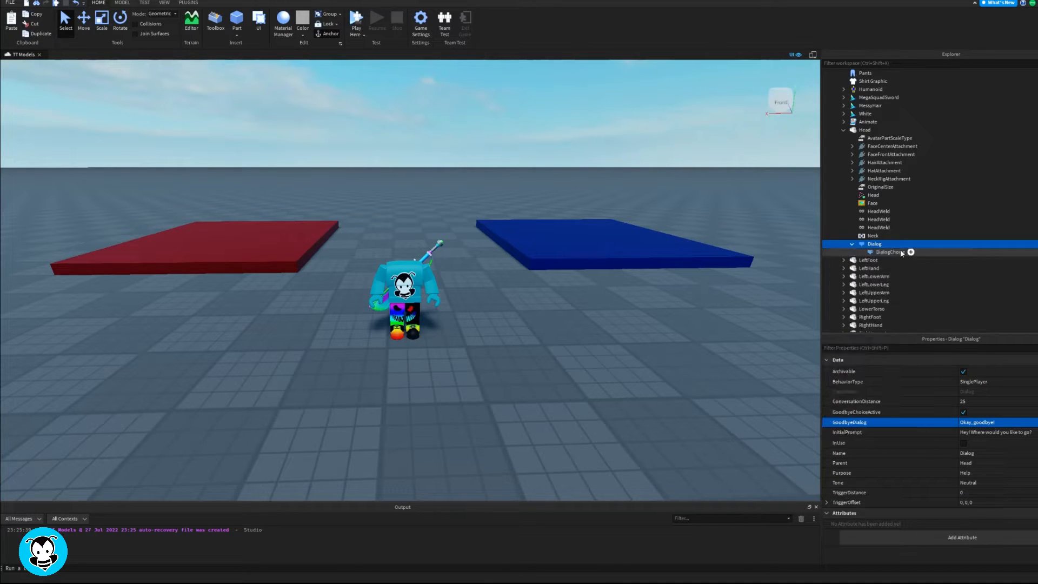
Make the choice RedArea saying 'To the red part please!' with reply 'Safe travels!', and add a second choice
click(890, 252)
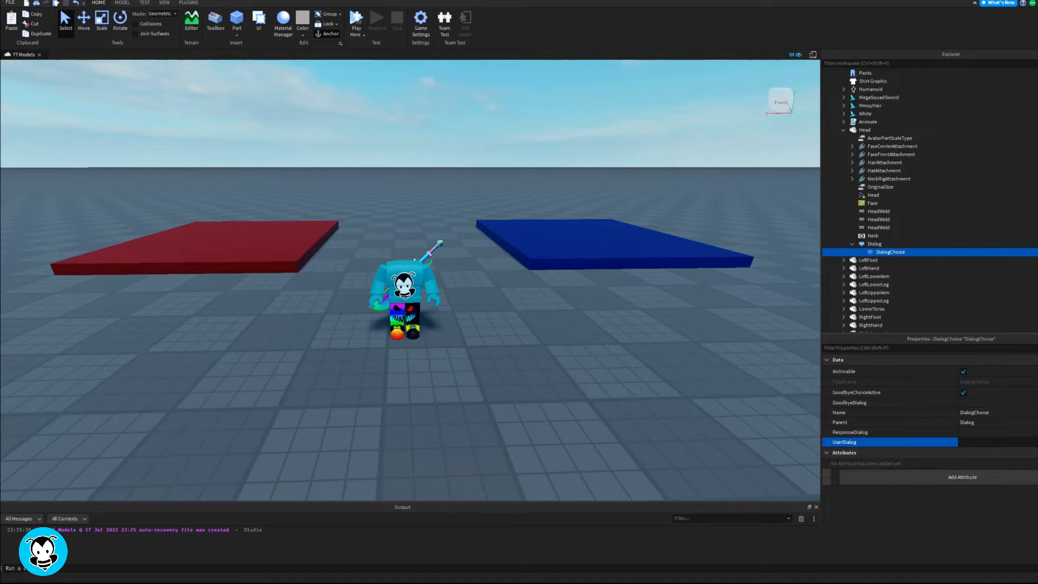
text(I'd lik)
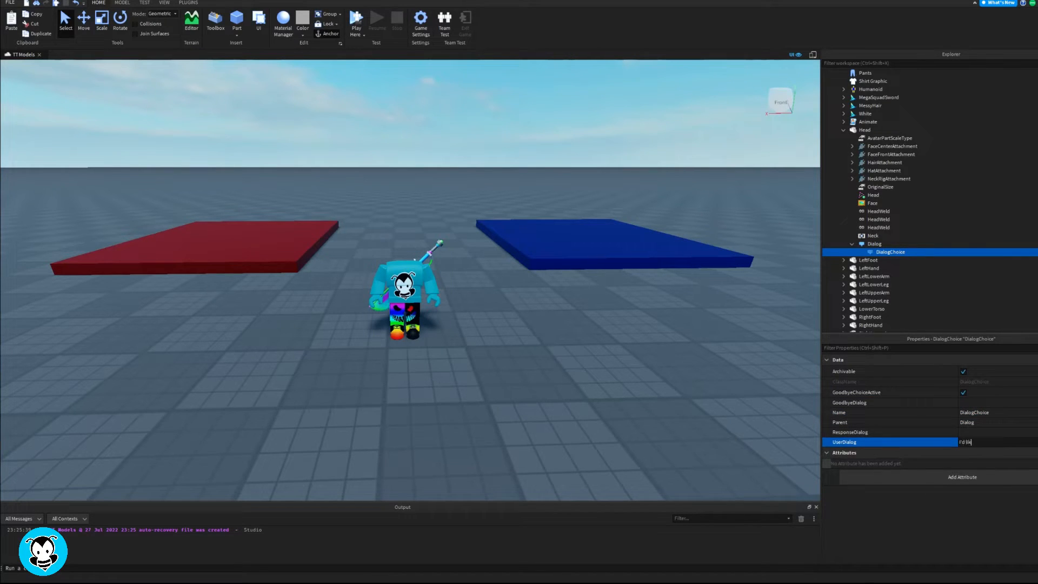
text(Toe the red part please!)
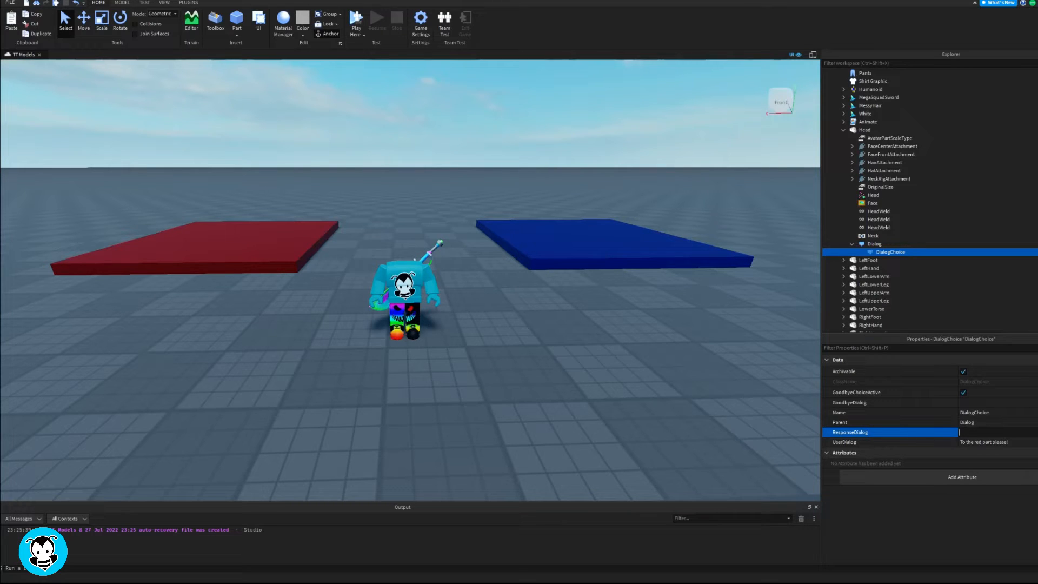
text(Safe travels!)
click(892, 251)
text(RedArea)
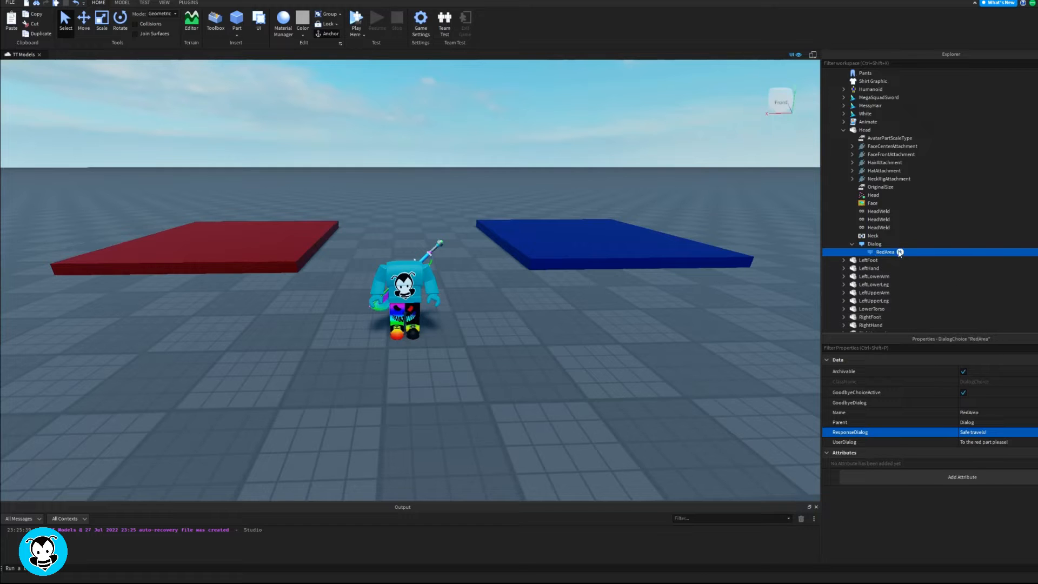
click(875, 252)
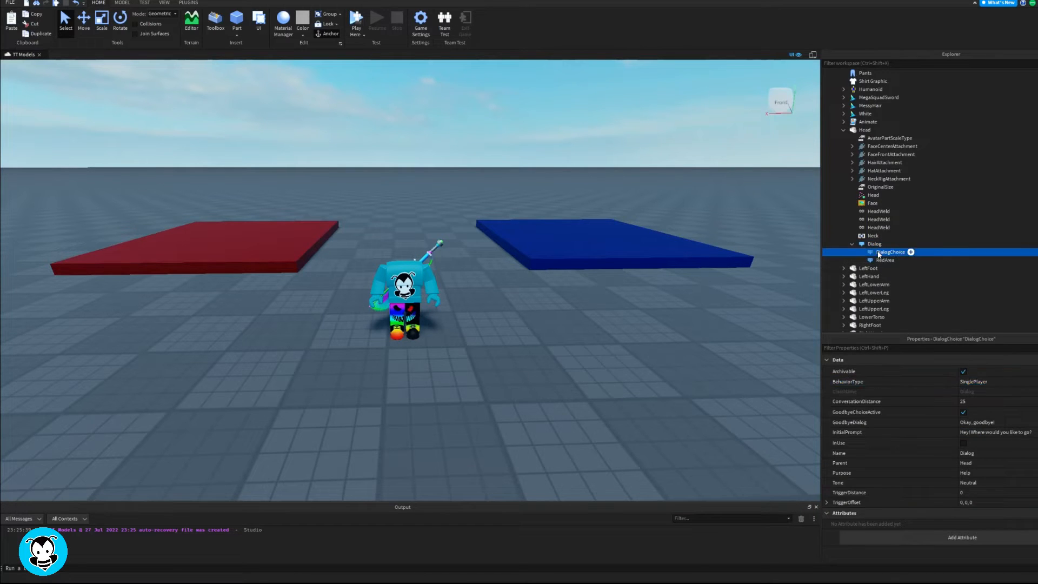
Make the second choice BlueArea saying 'To the blue part please!' with reply 'Safe travels!'
click(911, 252)
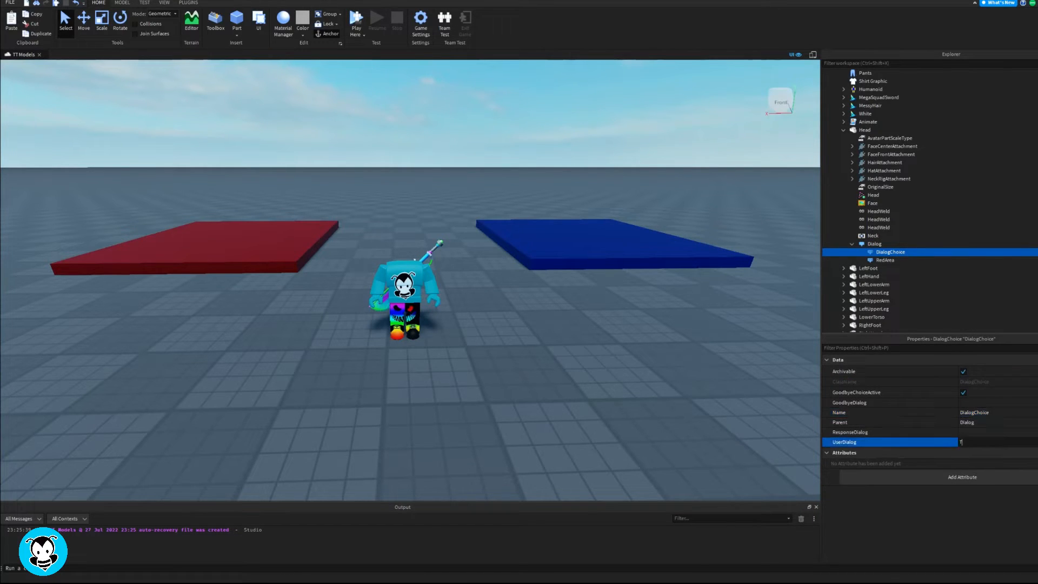
text(To the blue part please!)
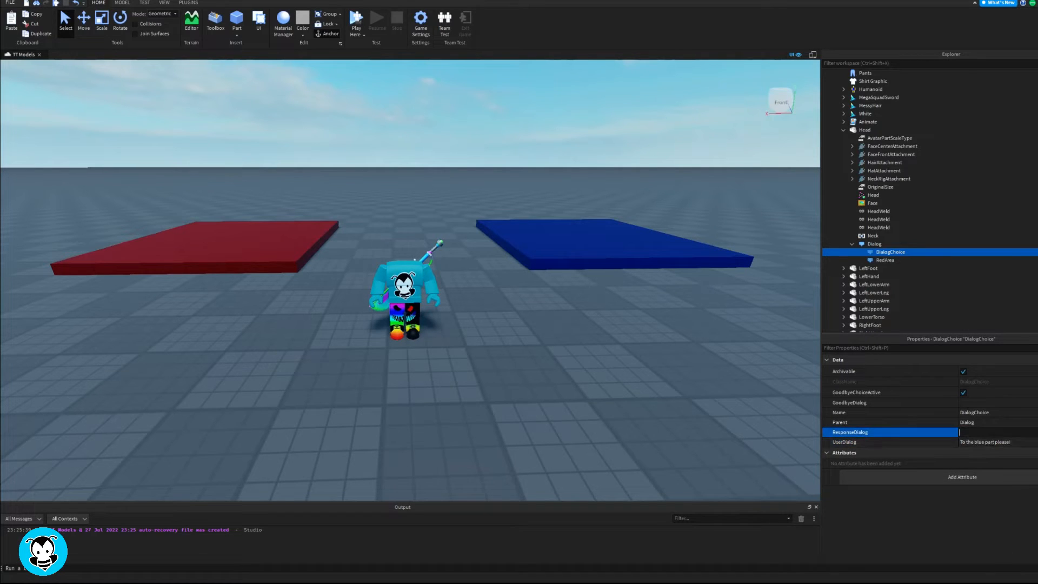
text(Safe tra)
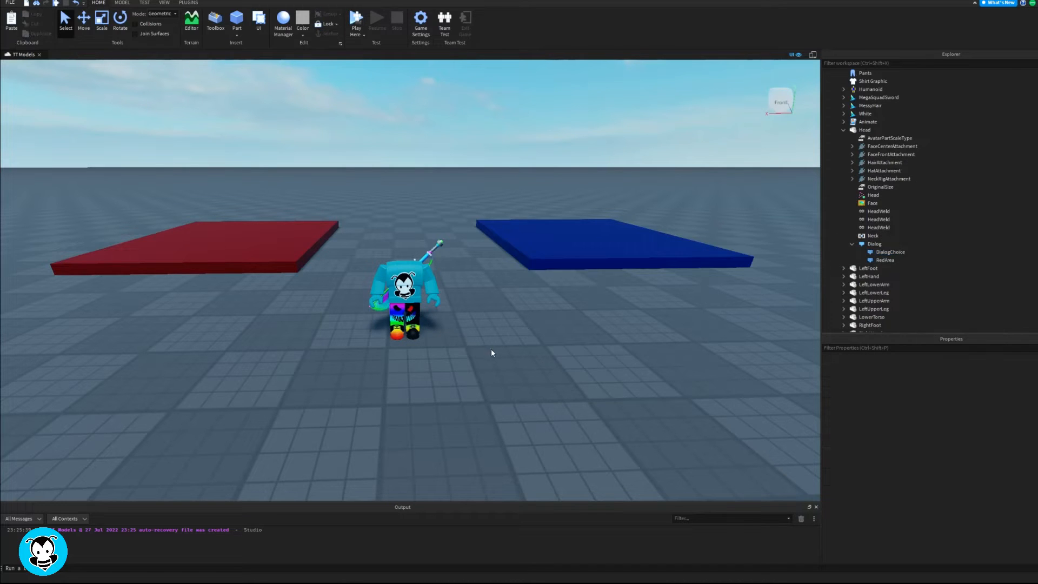
click(890, 252)
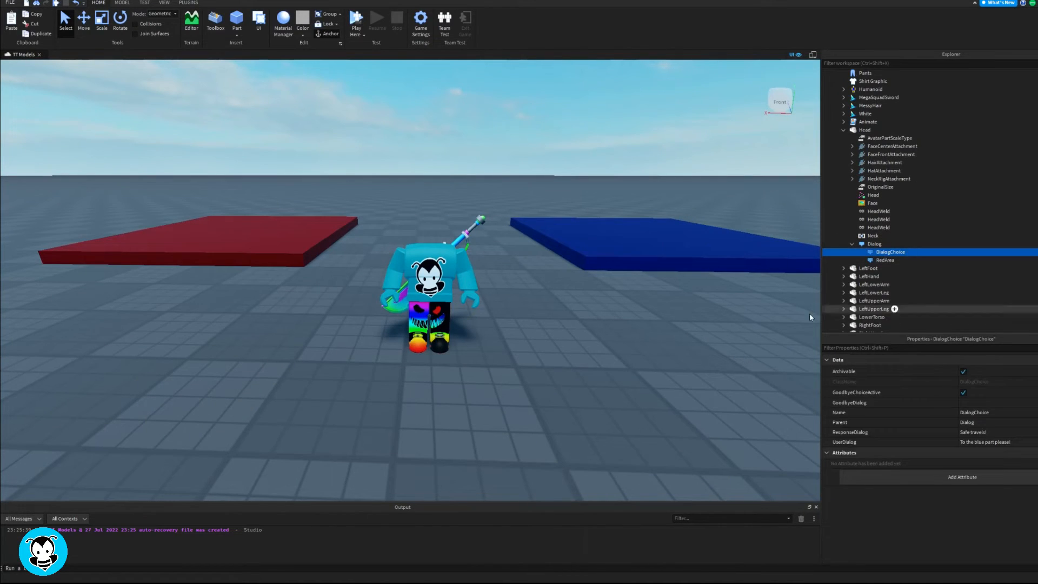
double_click(890, 252)
text(BlueArea)
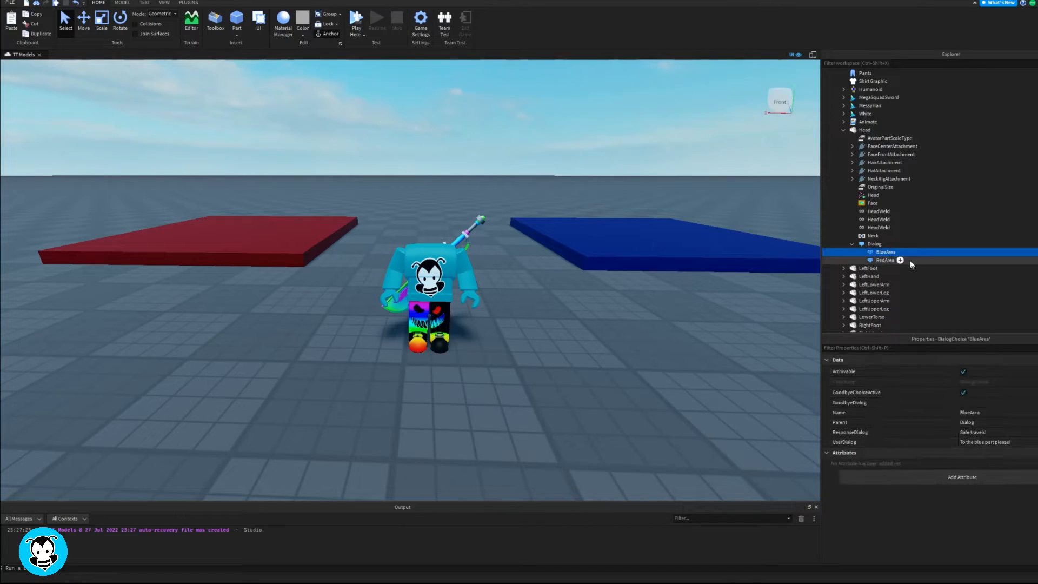
click(886, 259)
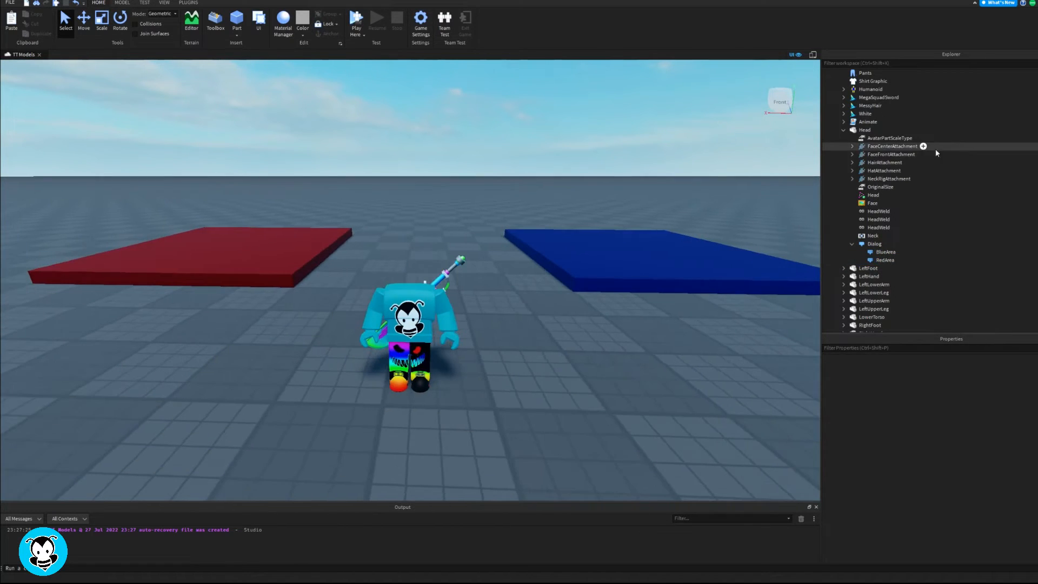
Reveal StarterPlayer's starting scripts in the Explorer for a new LocalScript
scroll(down, 3)
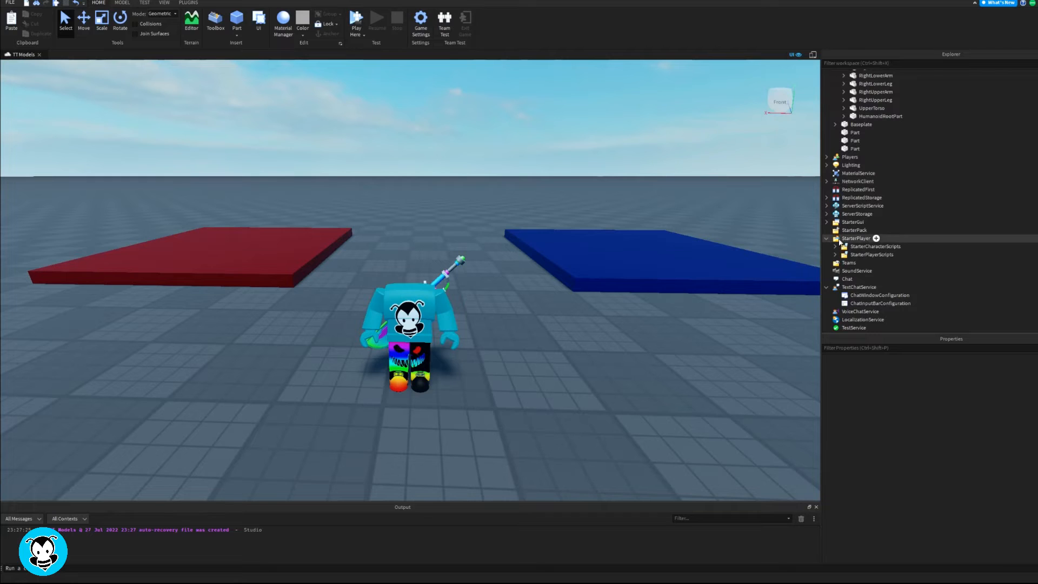
click(900, 254)
text(local)
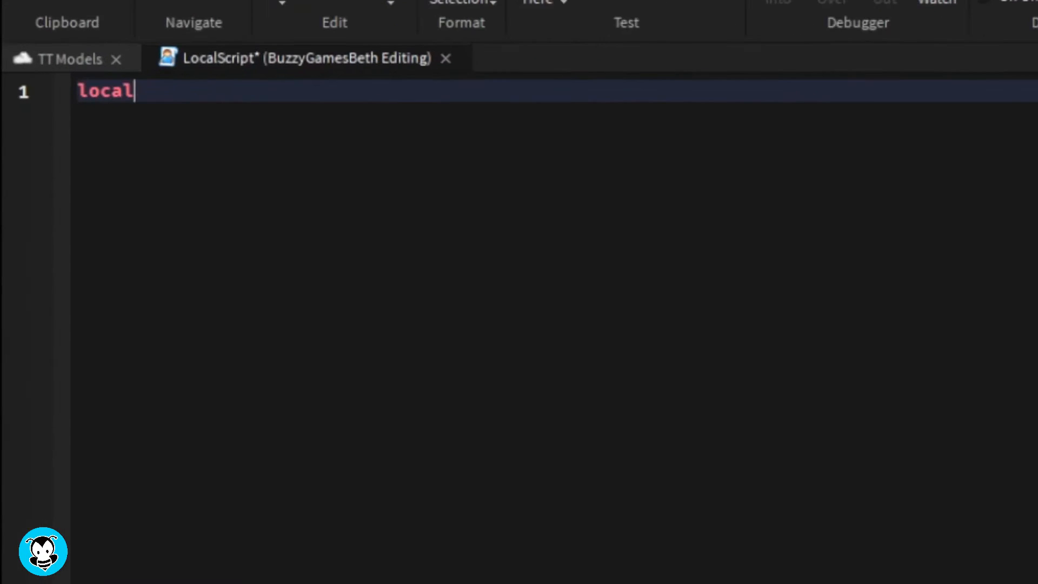
Connect a function to workspace.BuzzyGamesMike.Head.Dialog.DialogChoiceSelected taking player and choice
text(dialog =)
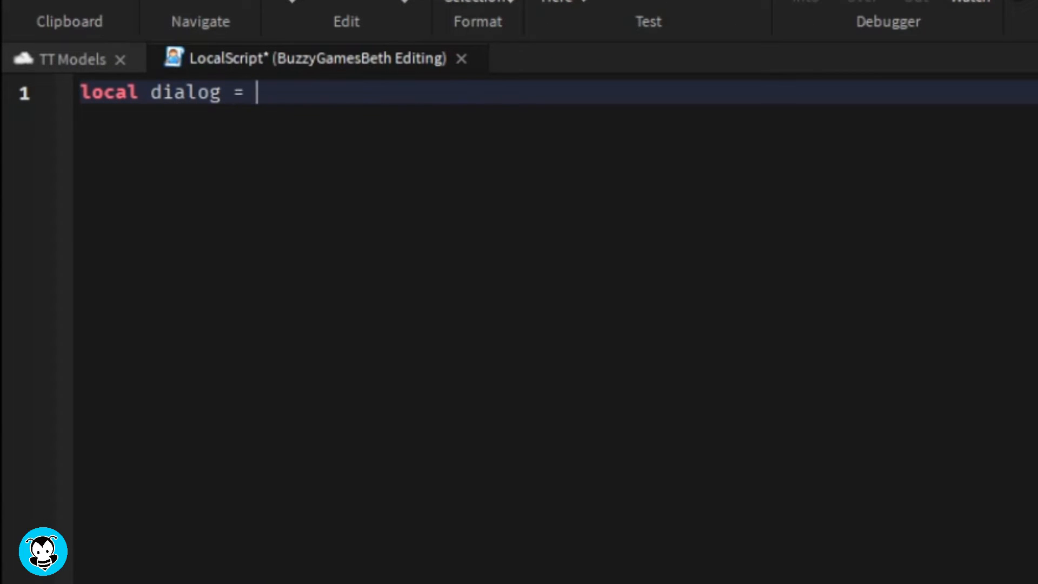
text(workspace.Bu)
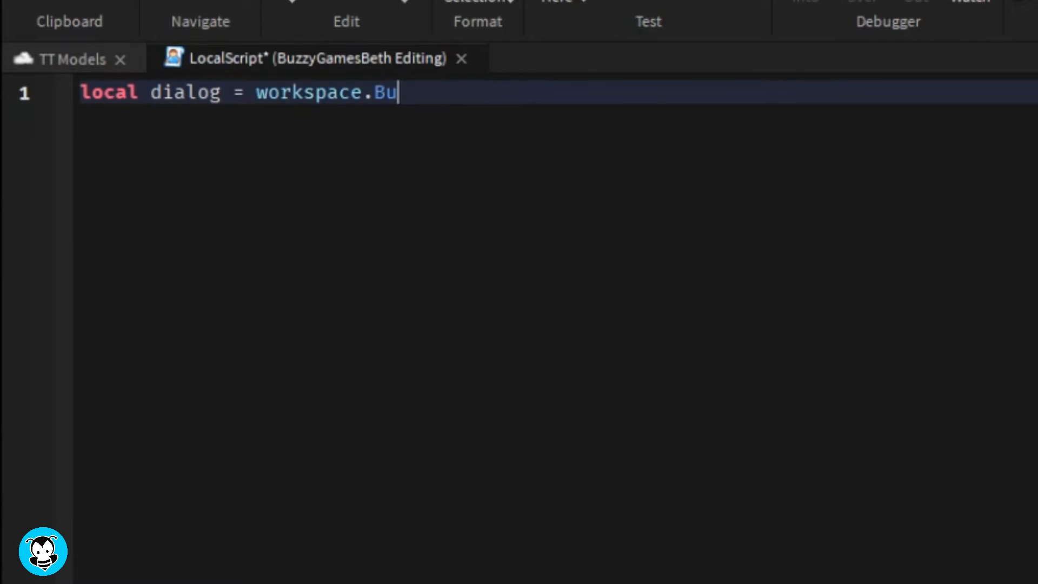
text(zzyGamesMike)
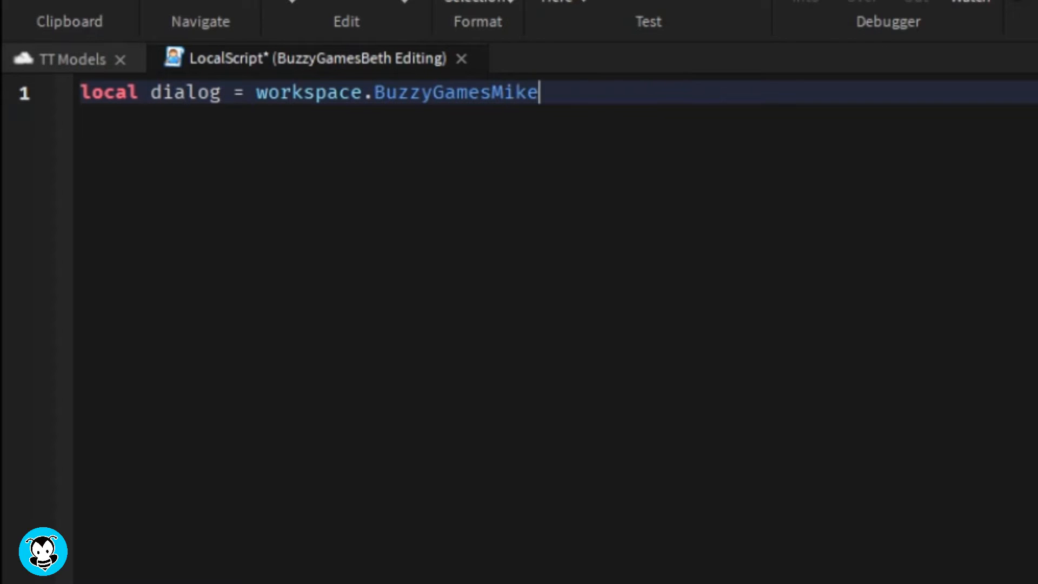
text(.Head.Dialog)
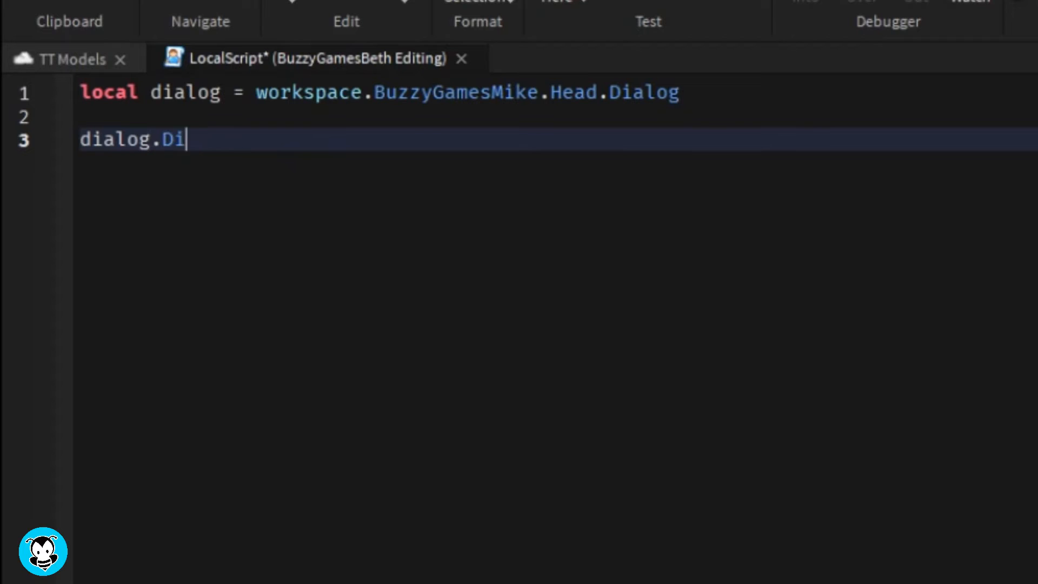
text(alogChoiceS)
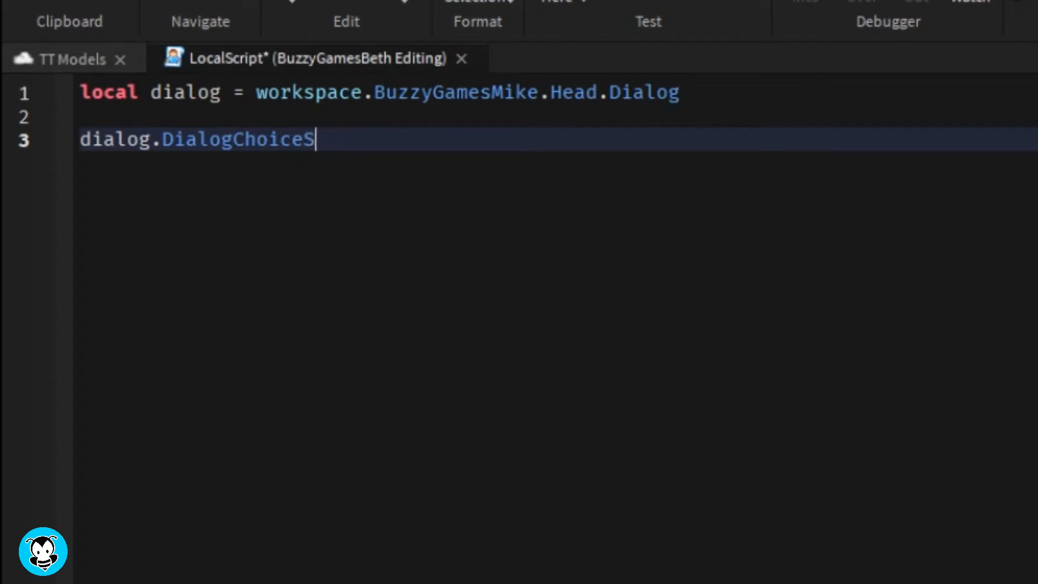
text(elected:Conn)
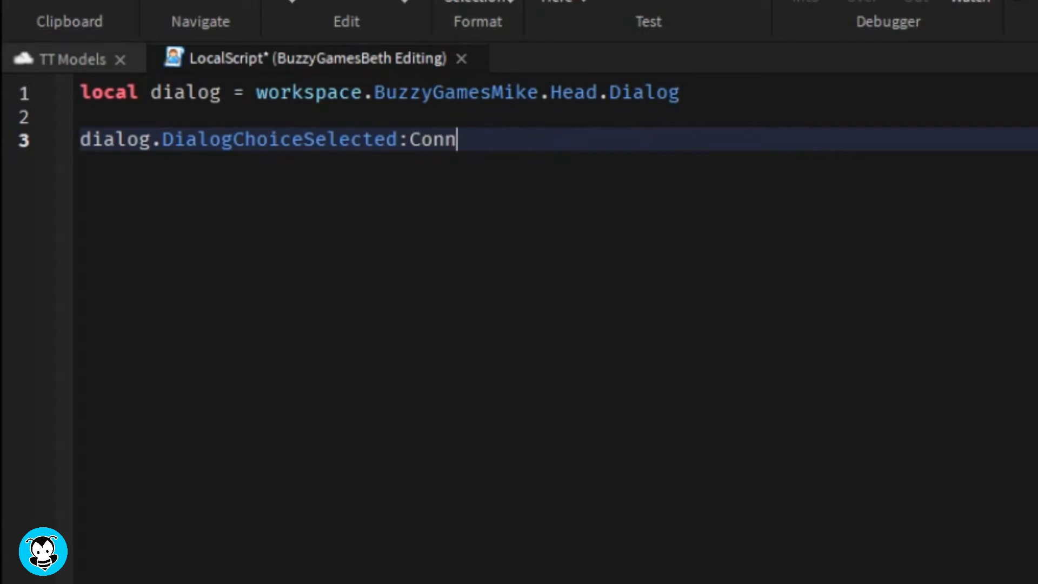
text(ect(function)
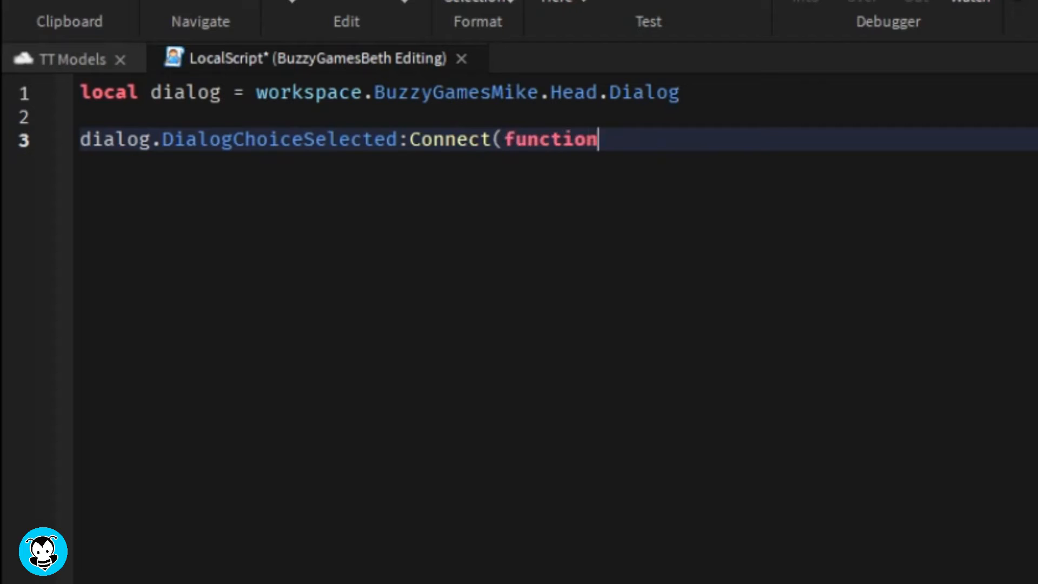
text((player, ch)
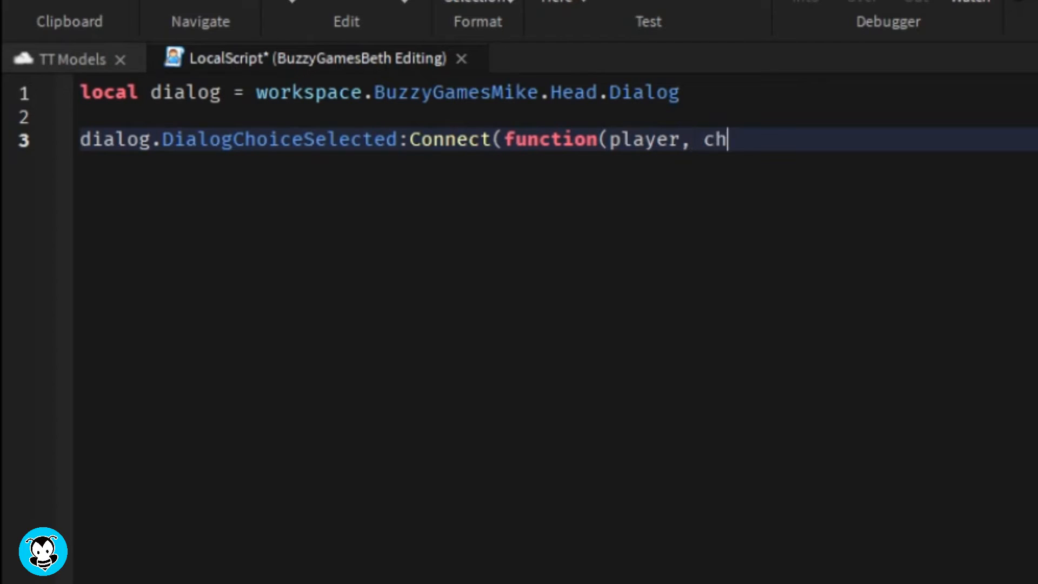
text(oice))
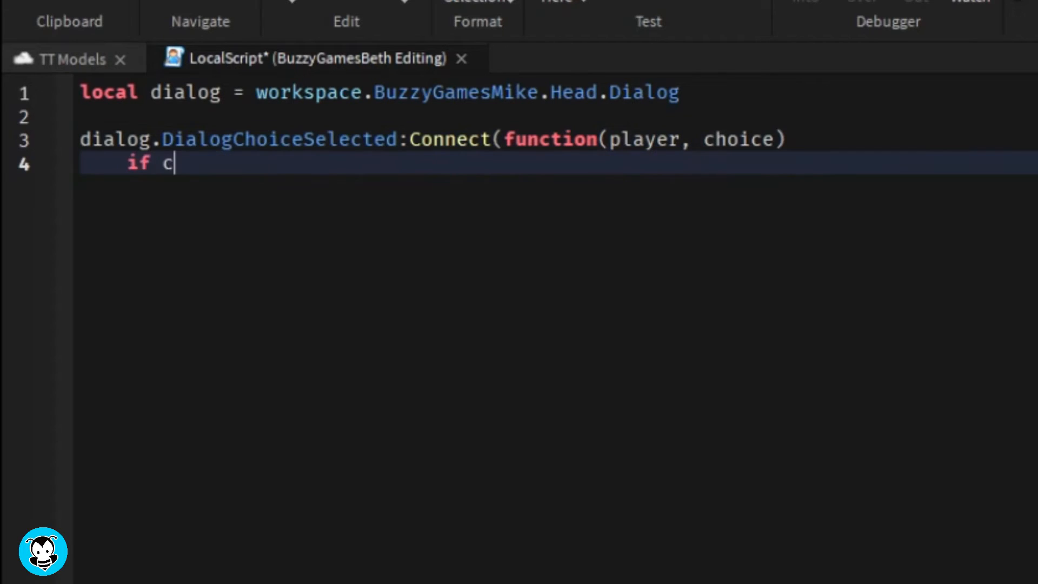
When choice.Name is "BlueArea", set the character's HumanoidRootPart.CFrame to CFrame.new(170, 5, 298)
text(hoice.Name =)
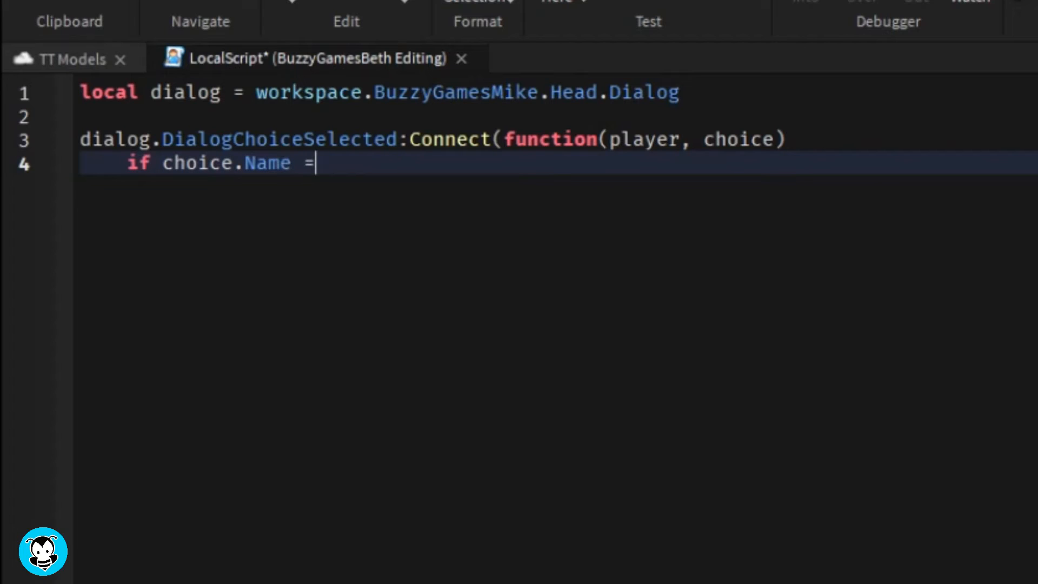
text(= "BlueArea")
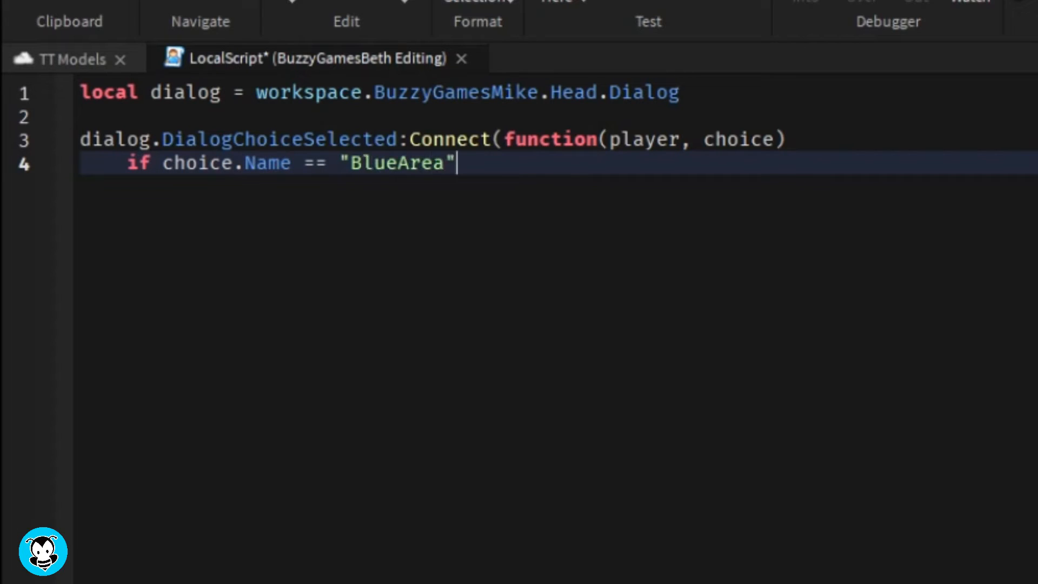
text(then)
text(player.Charact)
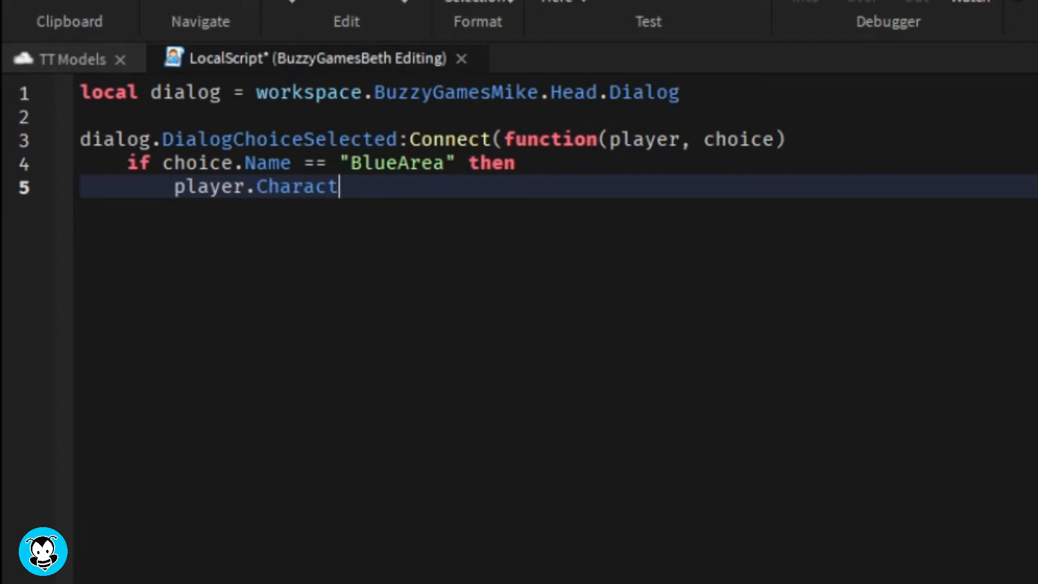
text(er.HumanoidR)
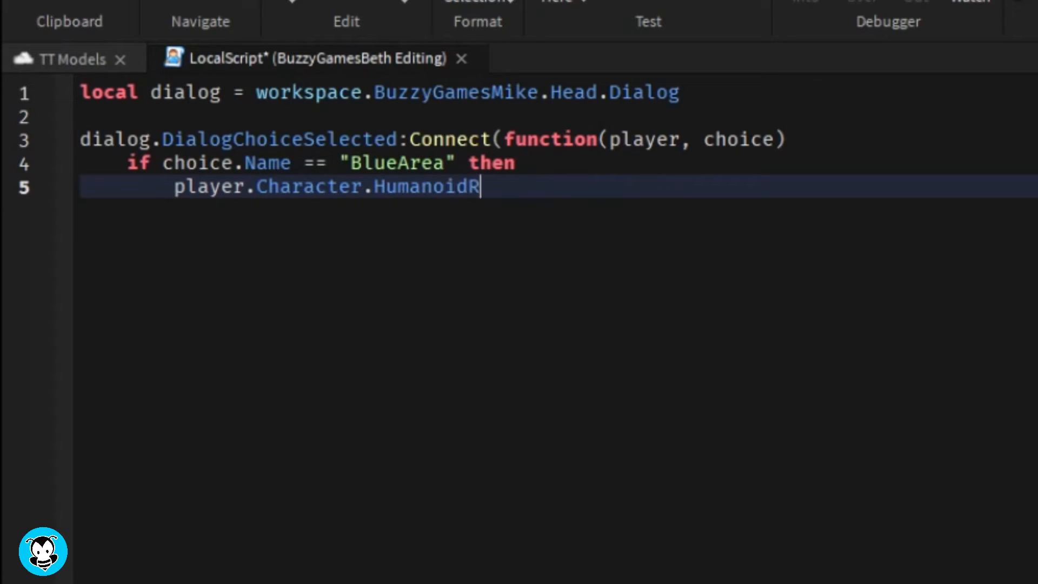
text(ootPart.CFra)
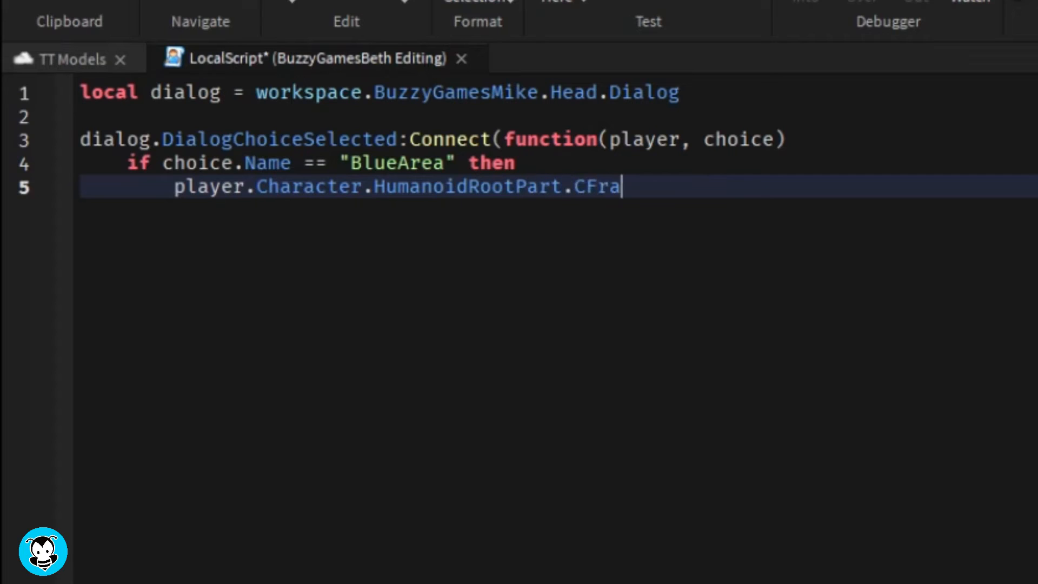
text(me = CFrame)
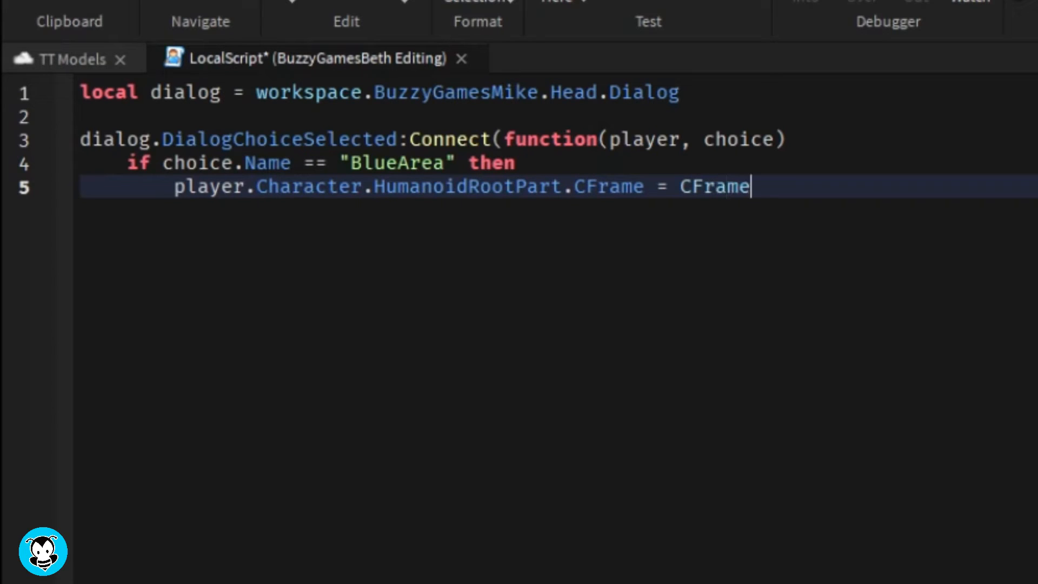
text(.new(170, 5, 298)
text(el)
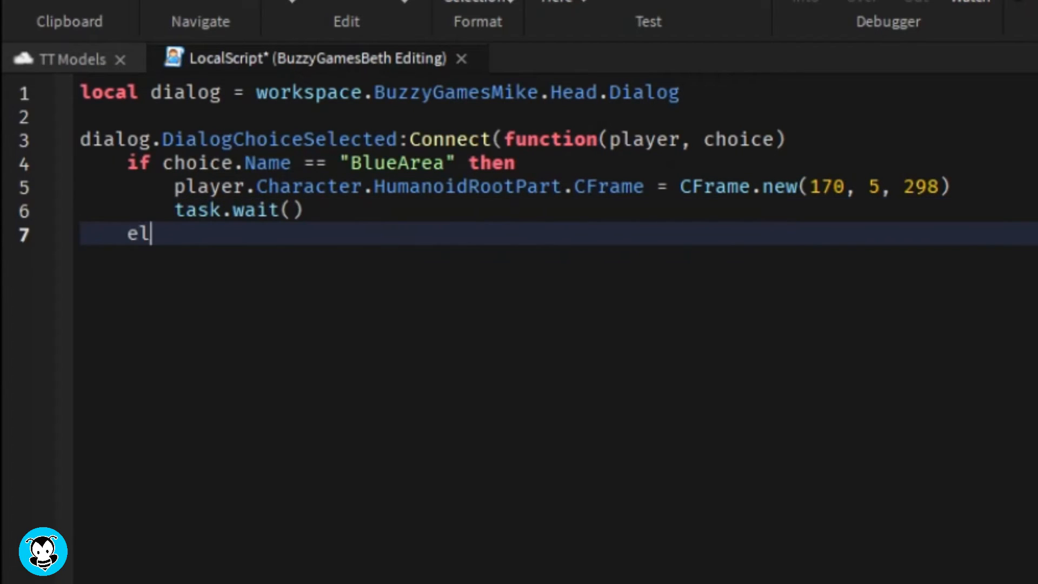
Add an elseif for "RedArea" setting HumanoidRootPart.CFrame to CFrame.new(210, 5, 298)
text(seif choice)
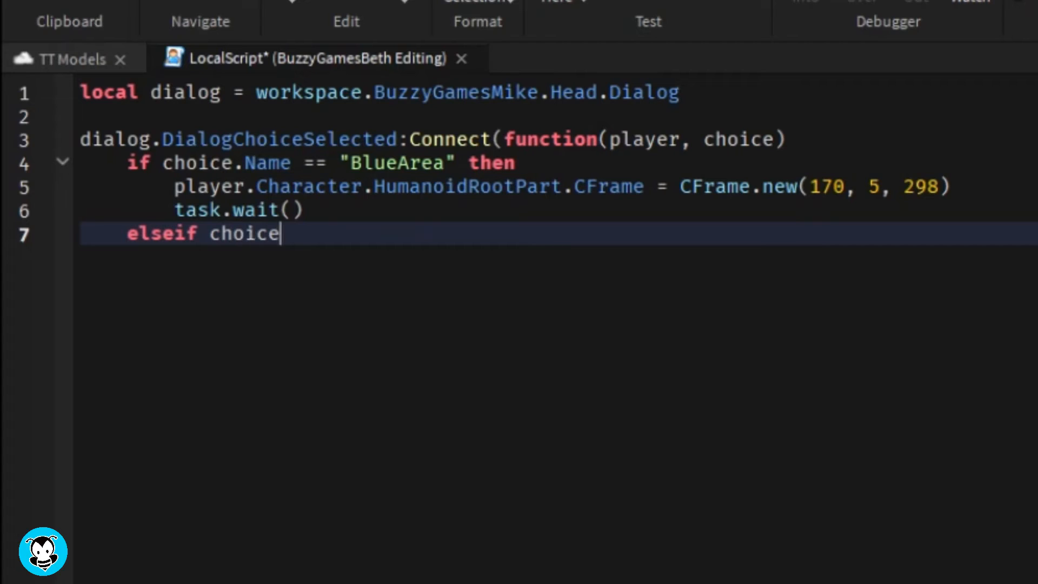
text(.Name == "Re)
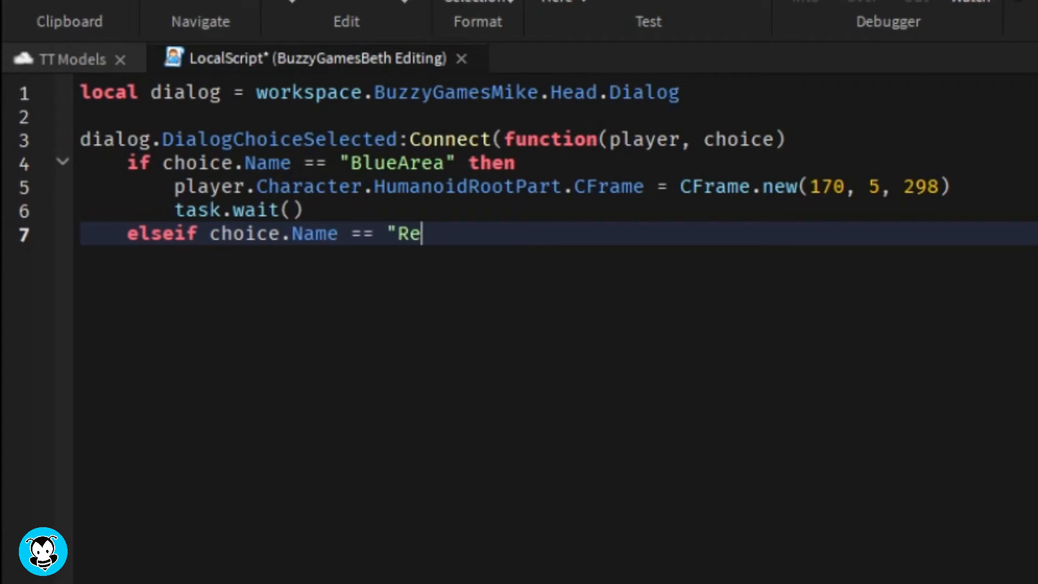
text(dArea" then)
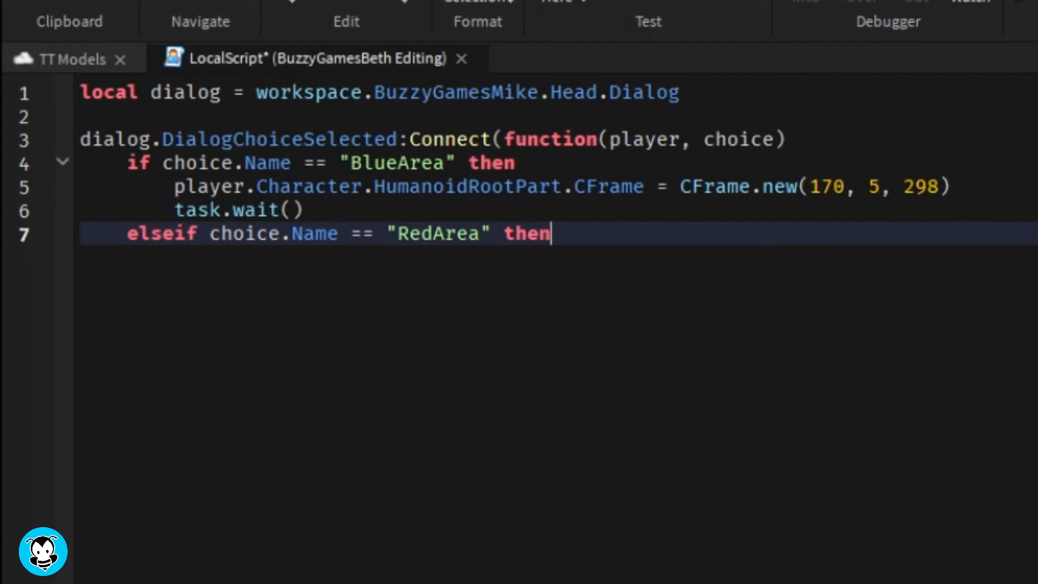
text(player.Ch)
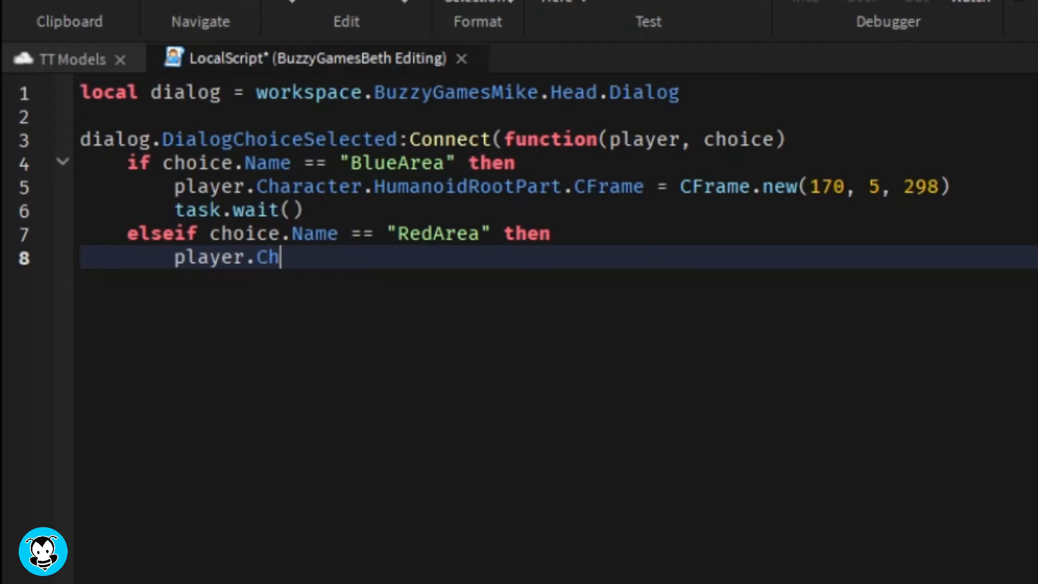
text(aracter.Hum)
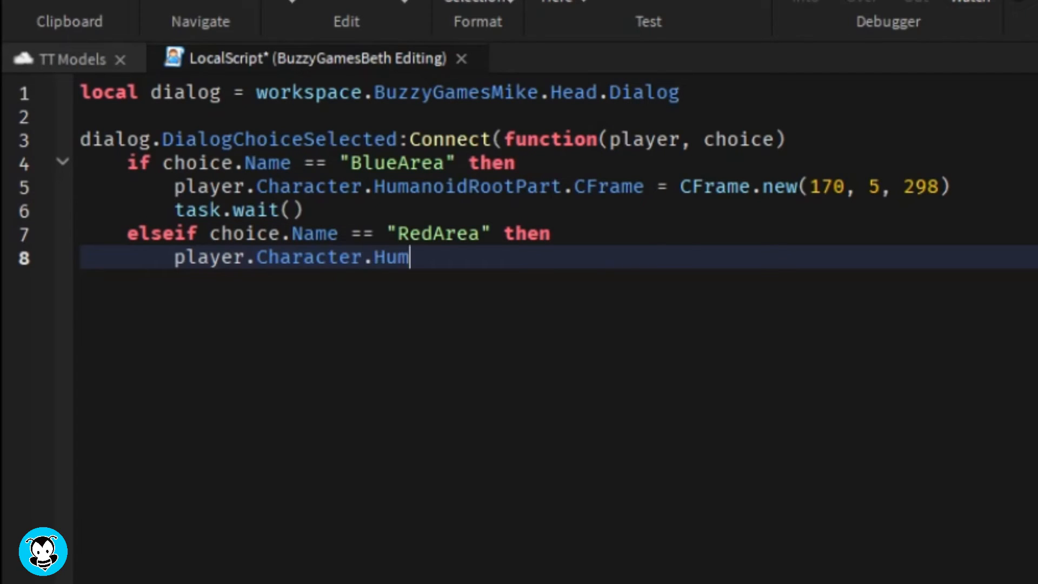
text(anoidRootPar)
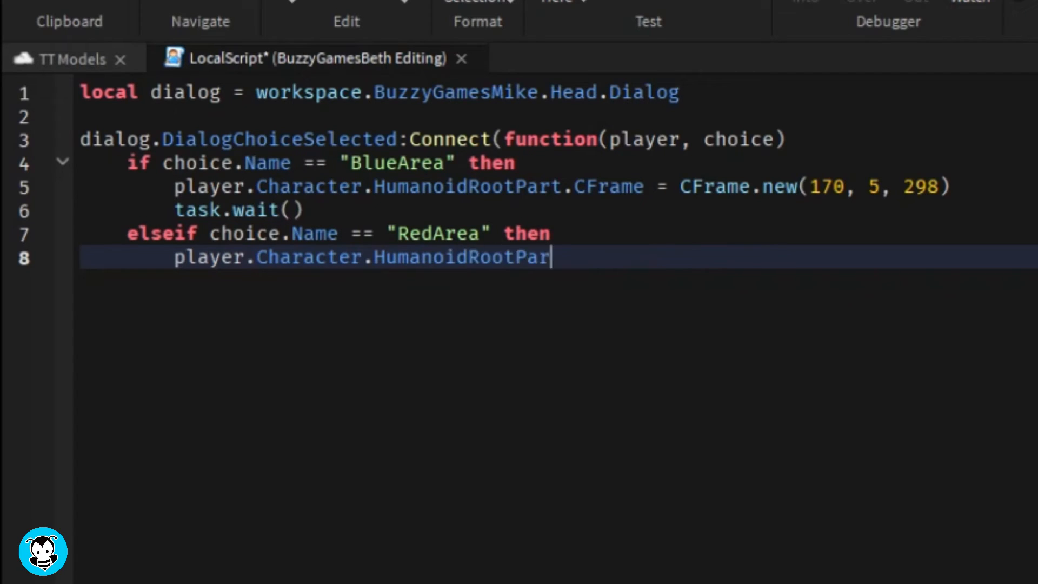
text(t.CFrame = C)
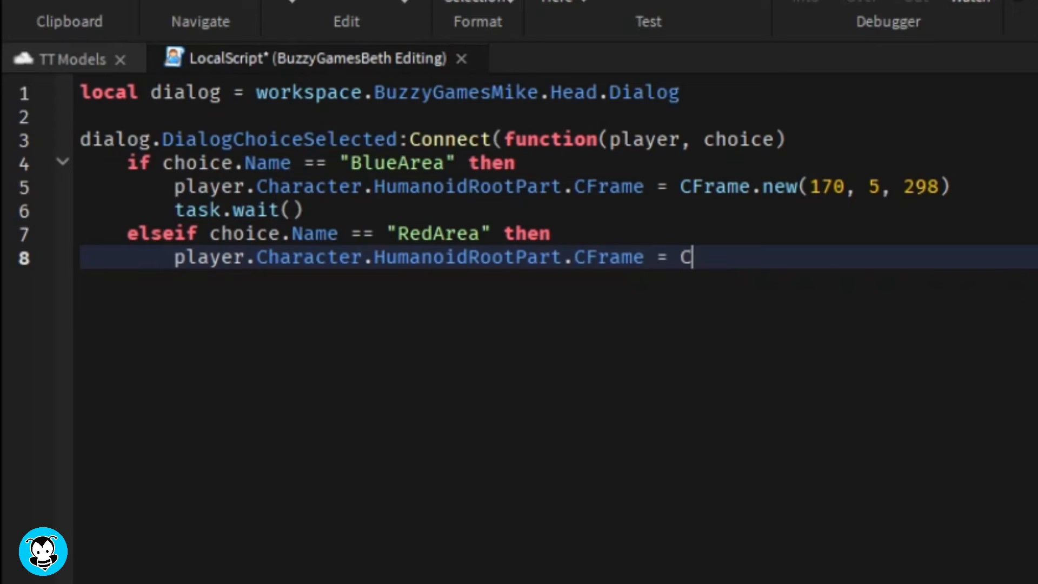
text(Frame.new(2)
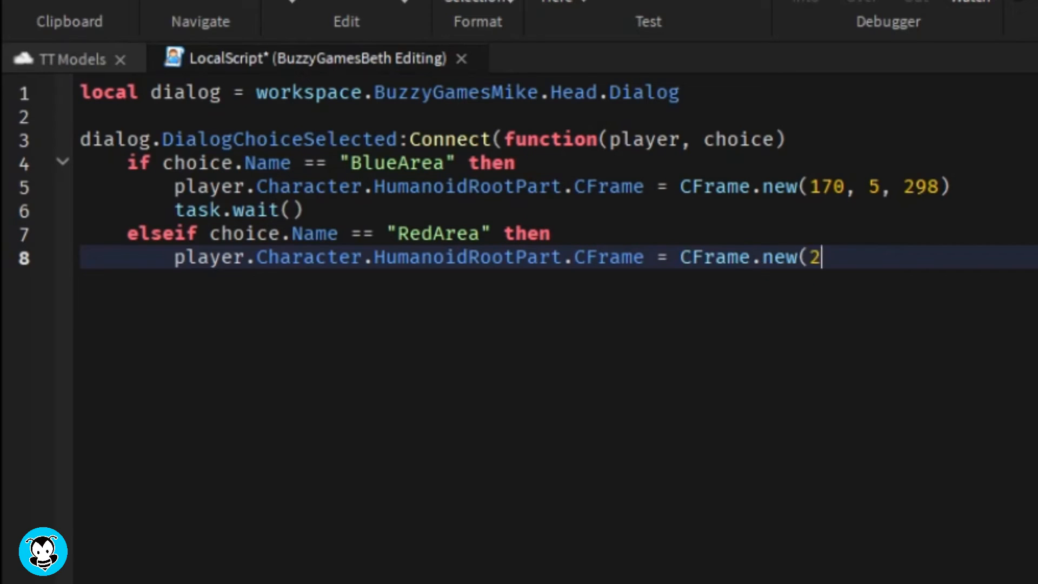
text(10, 5, 298))
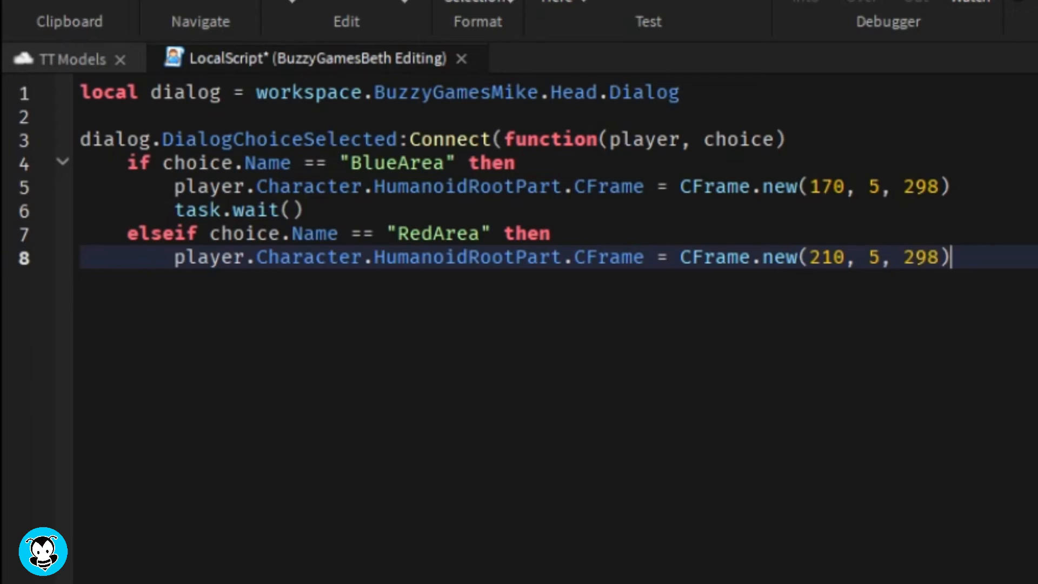
Add task.wait() and close the if-block and the connected function
text(task.wait)
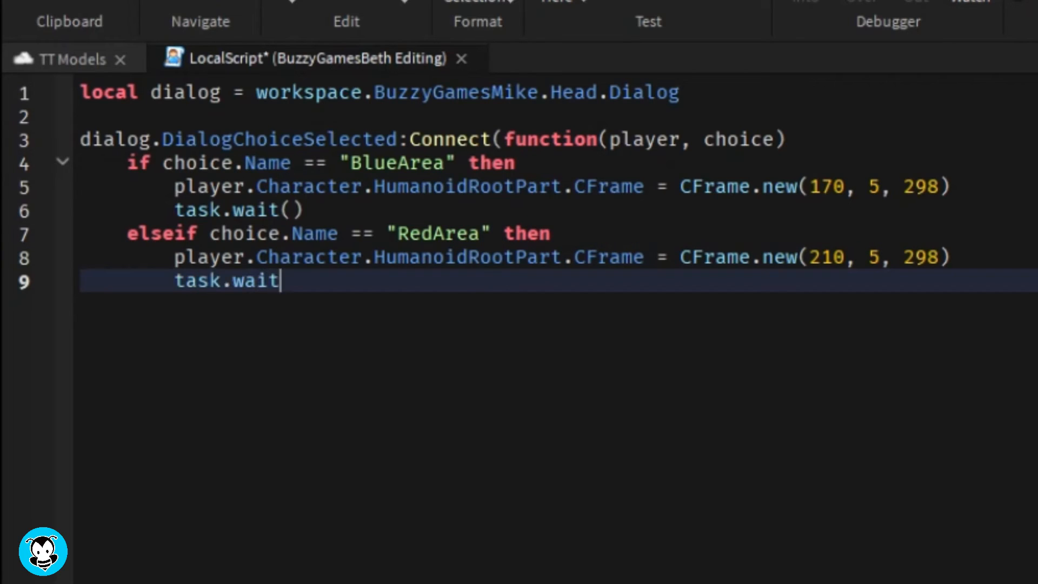
text(())
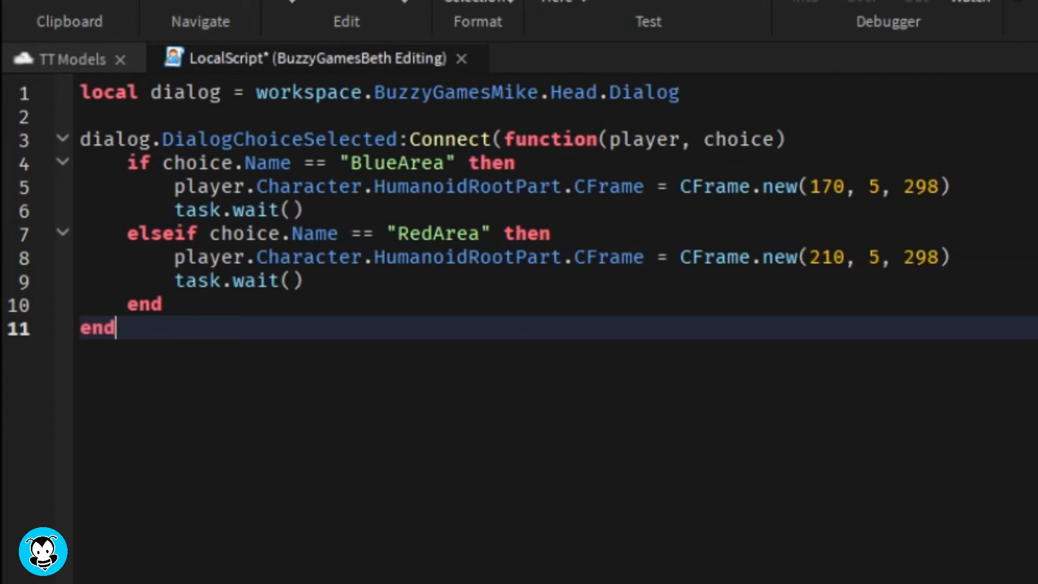
text())
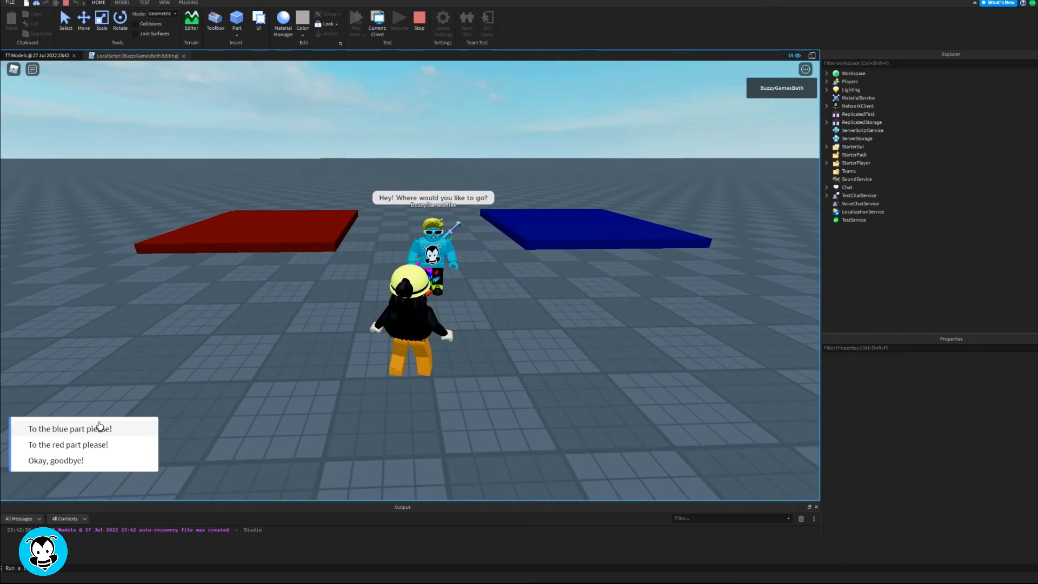
Play-test the game and pick 'To the blue part please!' to teleport onto the blue part
click(67, 445)
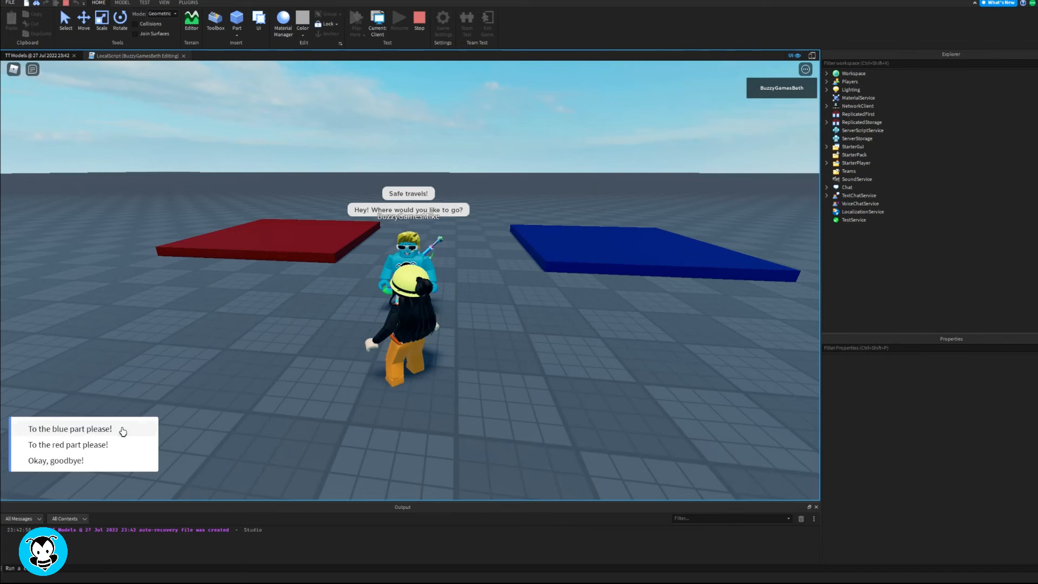
click(69, 428)
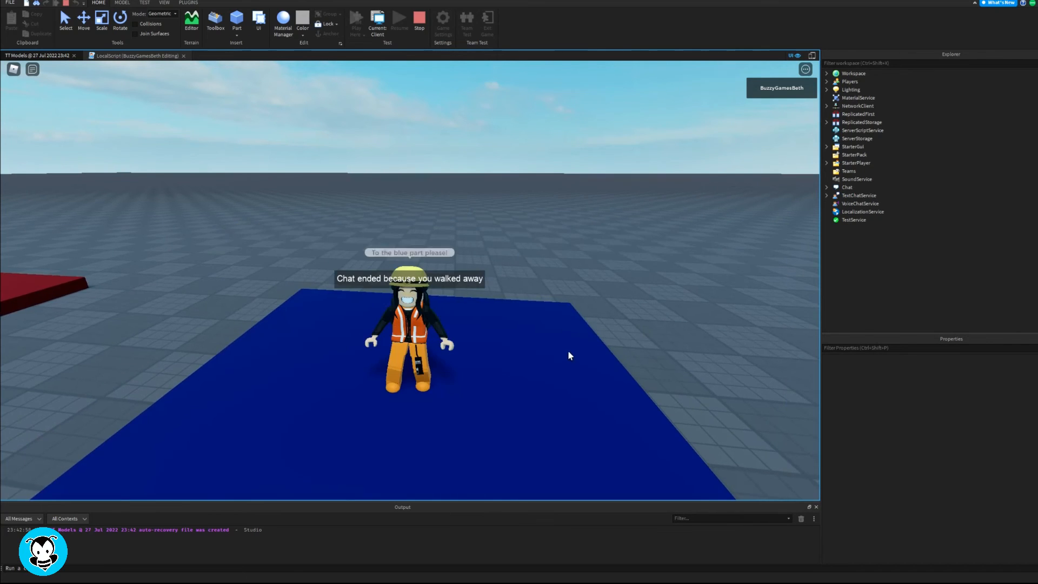